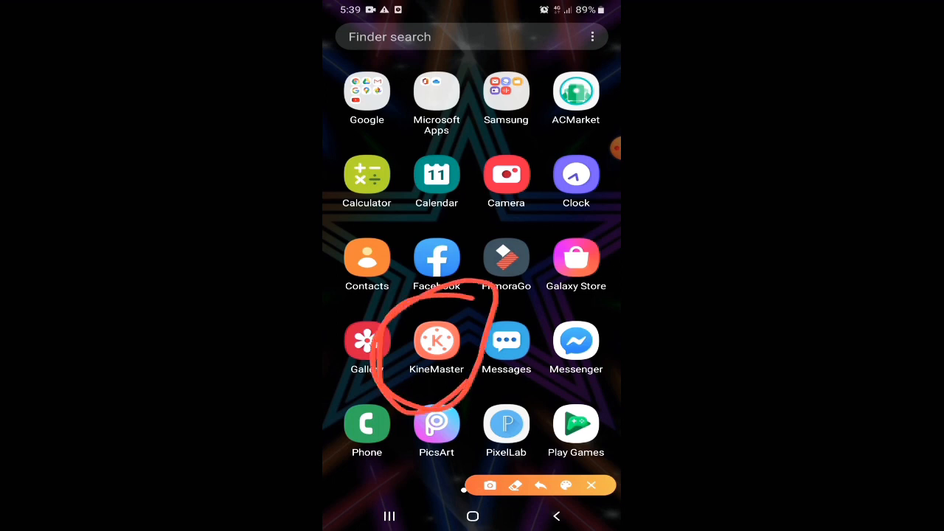
# - Launch the KineMaster video editor from its icon
pyautogui.click(591, 486)
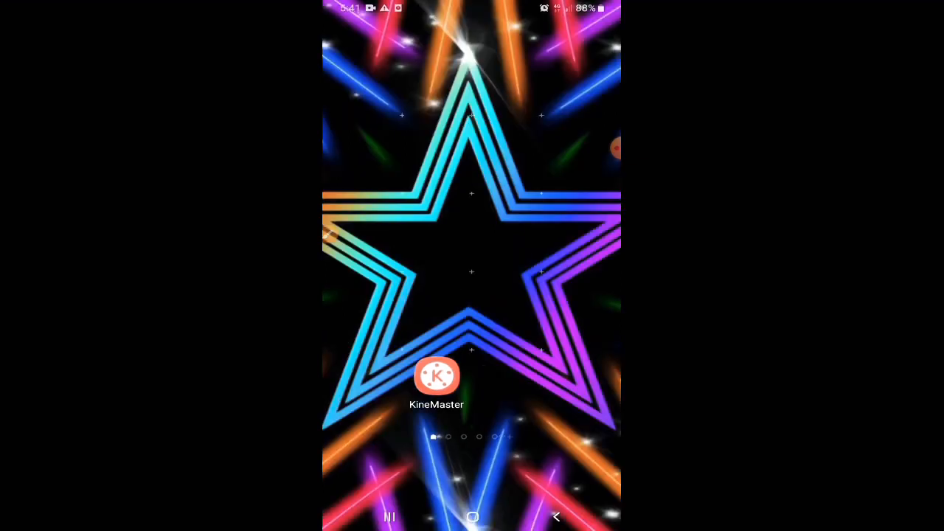
# - Uninstall KineMaster from the app drawer and confirm with OK
pyautogui.click(436, 376)
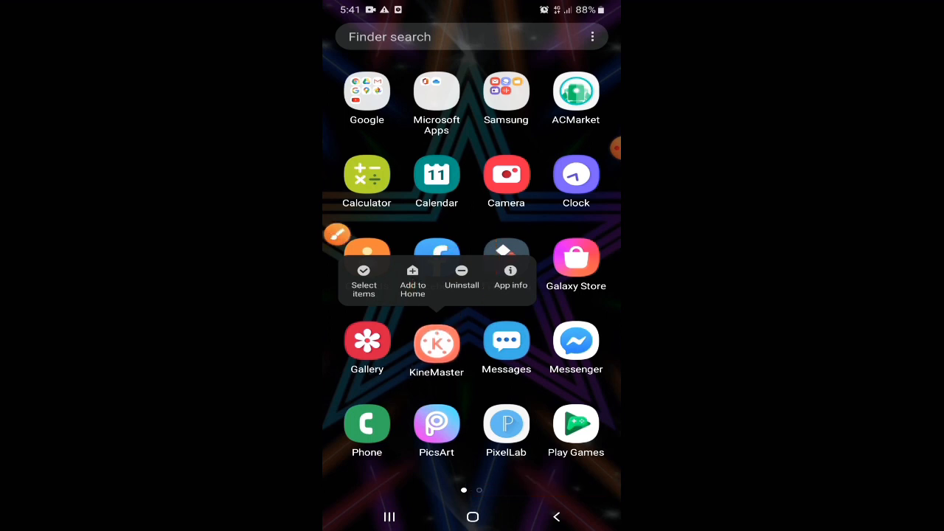
pyautogui.click(461, 279)
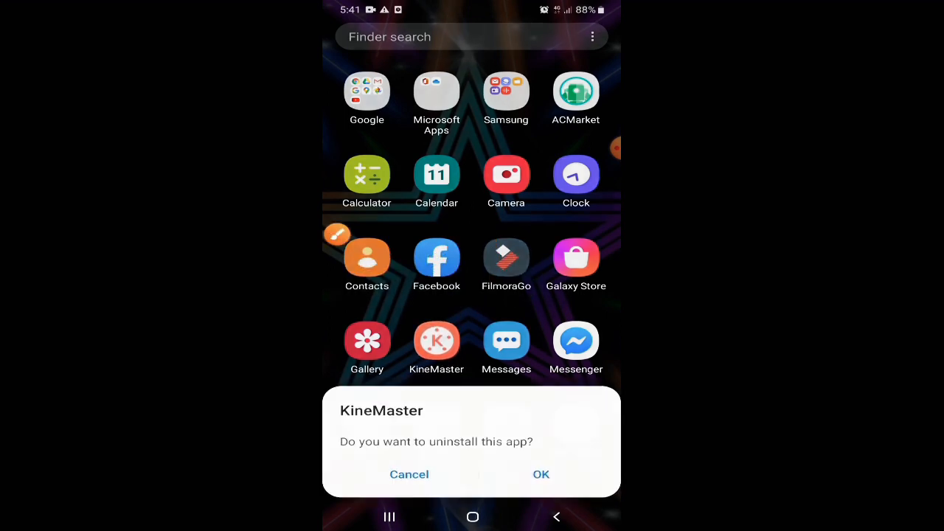
pyautogui.click(409, 474)
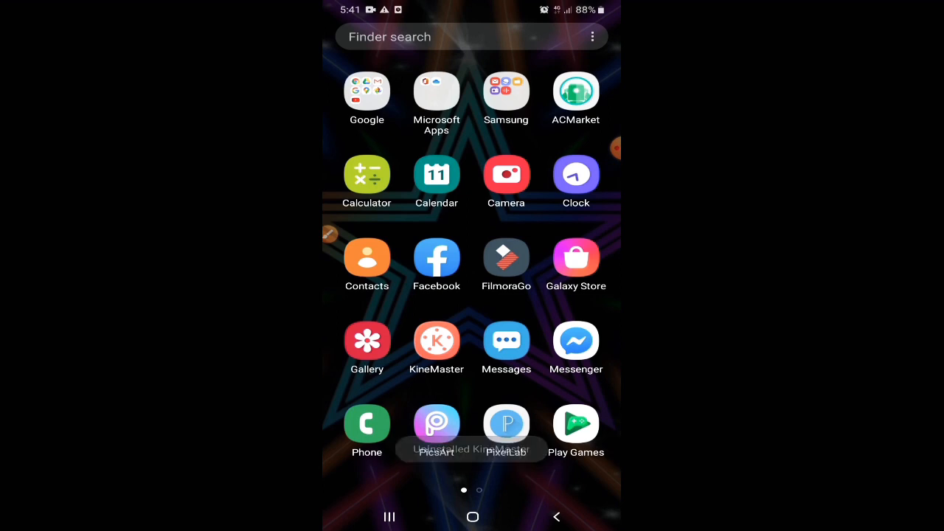
# - Launch the Google app from the Google folder
pyautogui.click(367, 91)
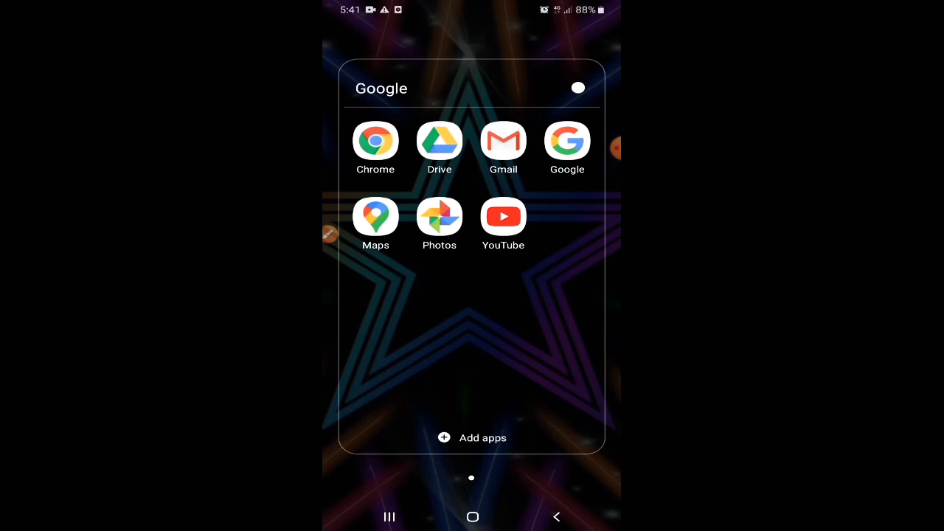
pyautogui.click(566, 140)
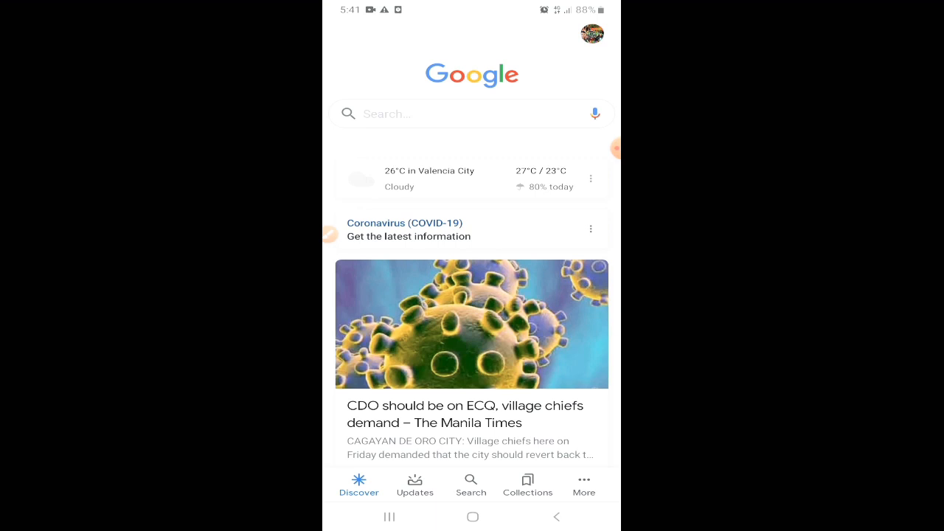
pyautogui.scroll(-3)
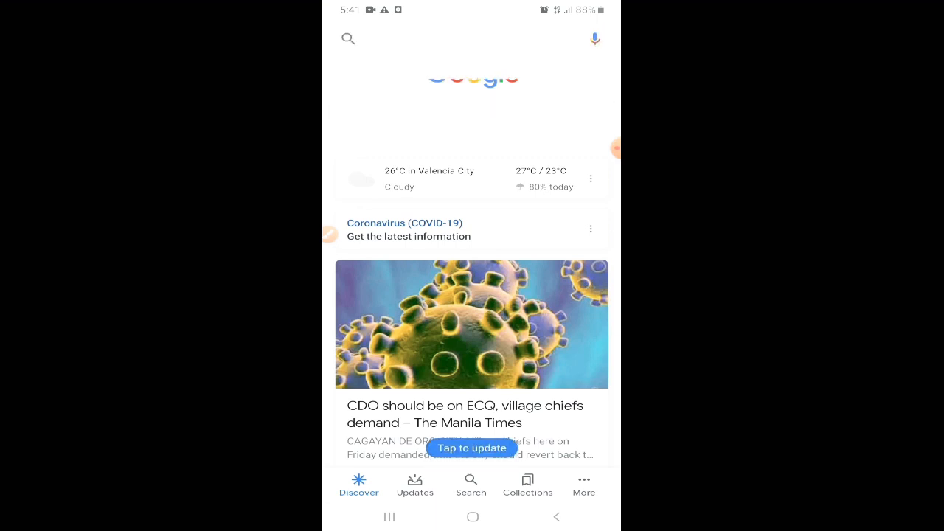
# - Search Google for 'acmarket'
pyautogui.click(457, 38)
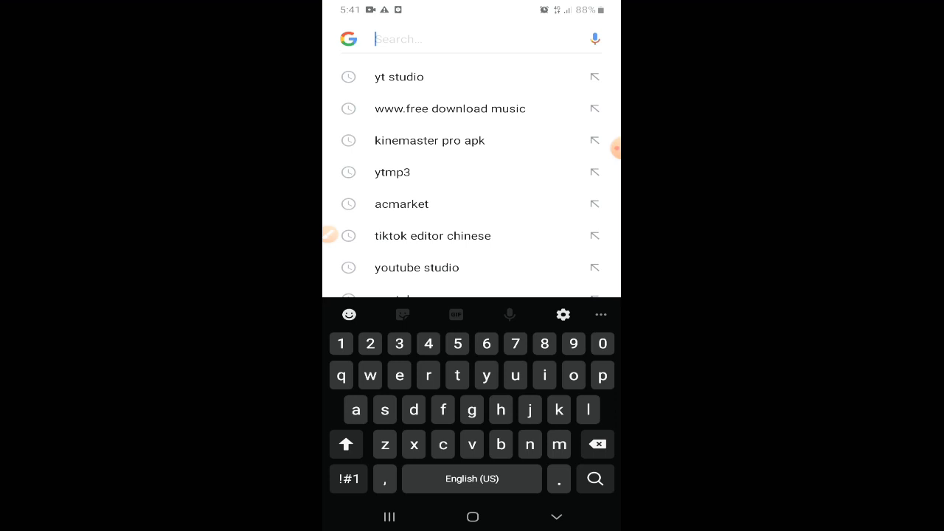
pyautogui.write('acmarket')
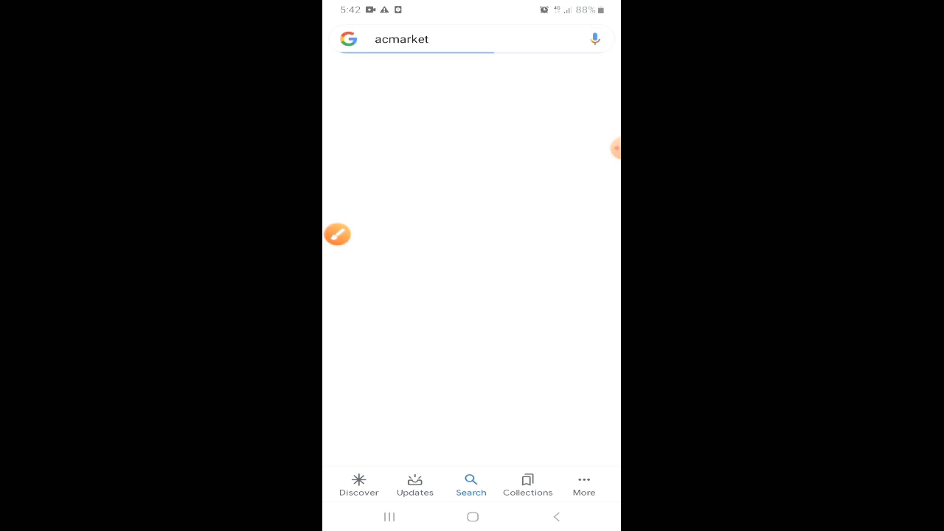
pyautogui.press('Enter')
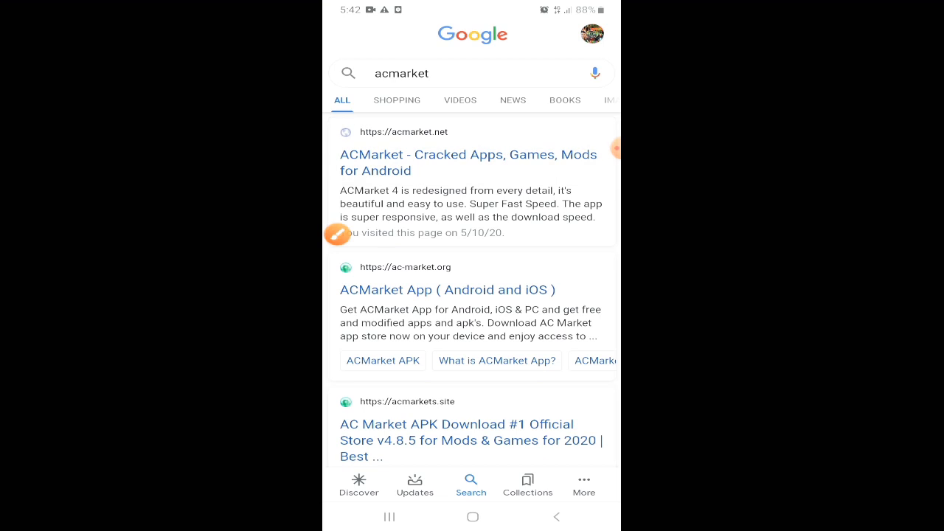
# - Visit acmarket.net, download the ACMarket app, and return to the app list
pyautogui.click(459, 162)
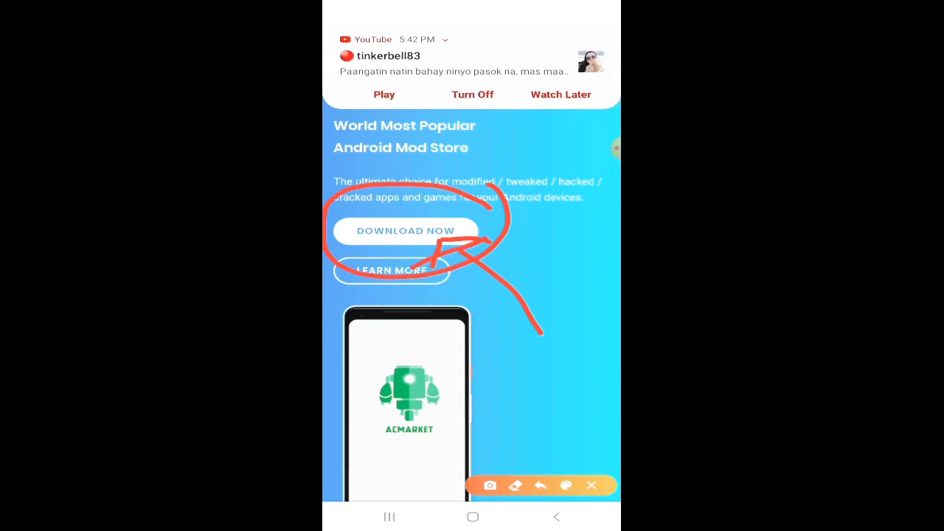
pyautogui.click(591, 485)
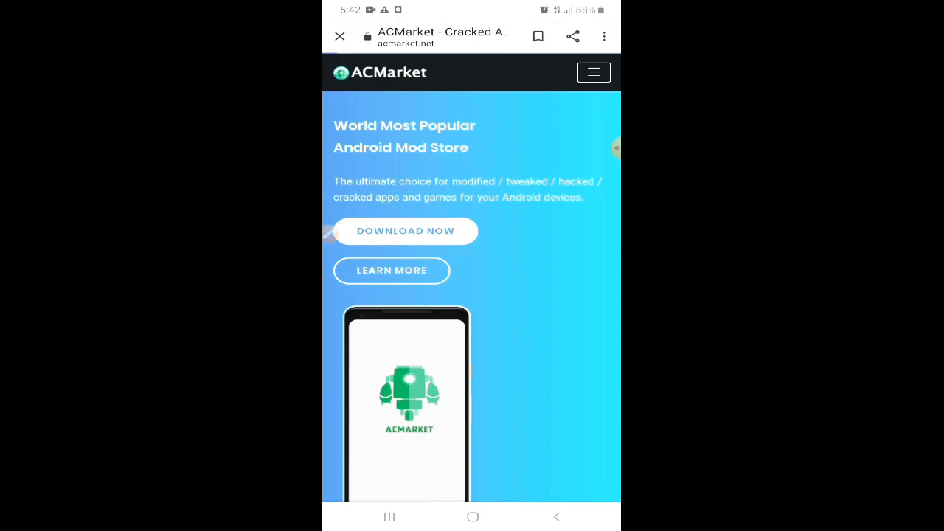
pyautogui.click(405, 231)
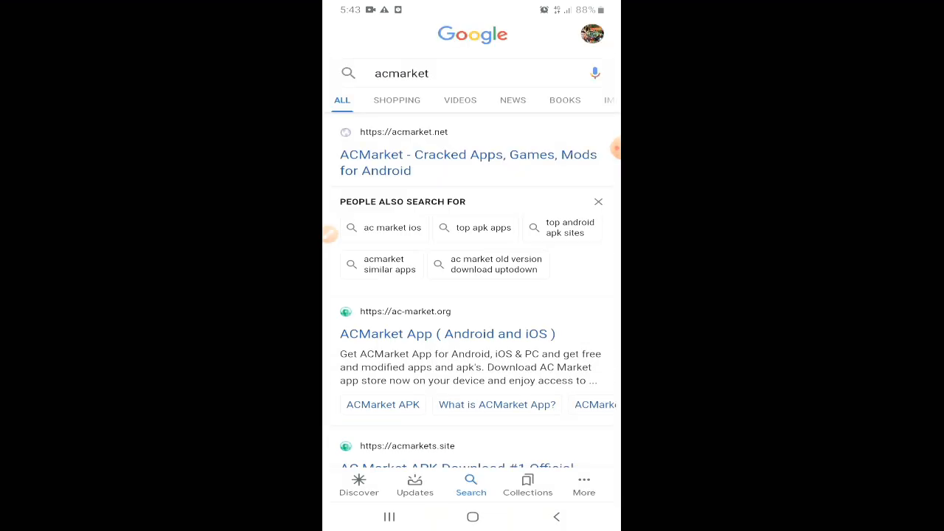
pyautogui.click(473, 517)
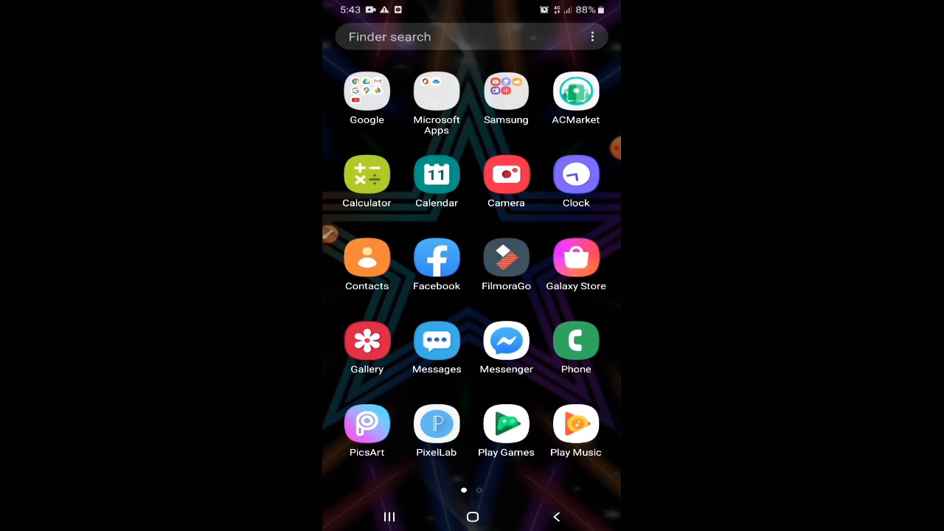
pyautogui.click(506, 90)
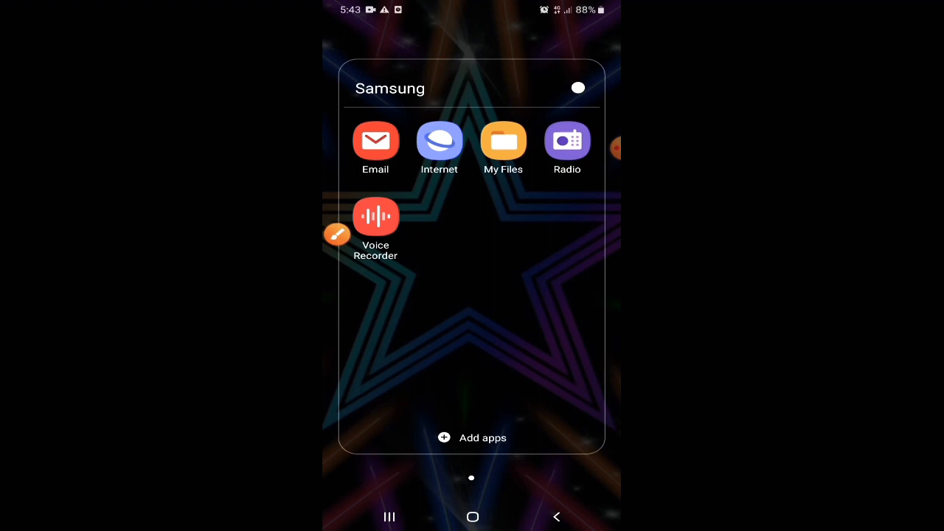
pyautogui.click(503, 141)
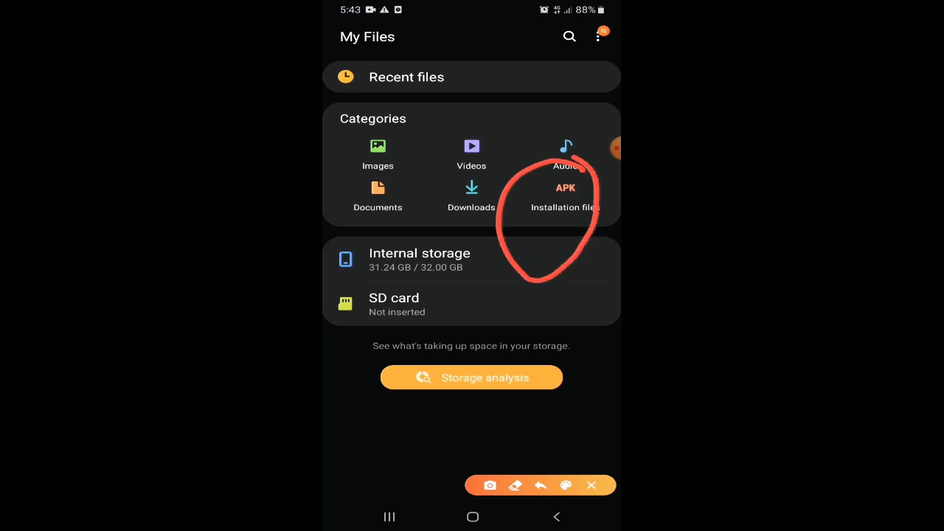
pyautogui.click(565, 188)
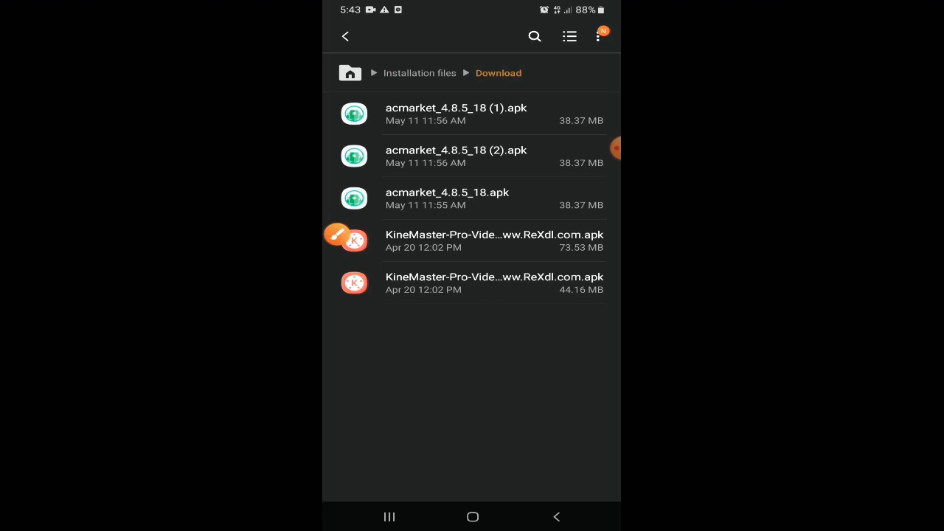
pyautogui.click(494, 234)
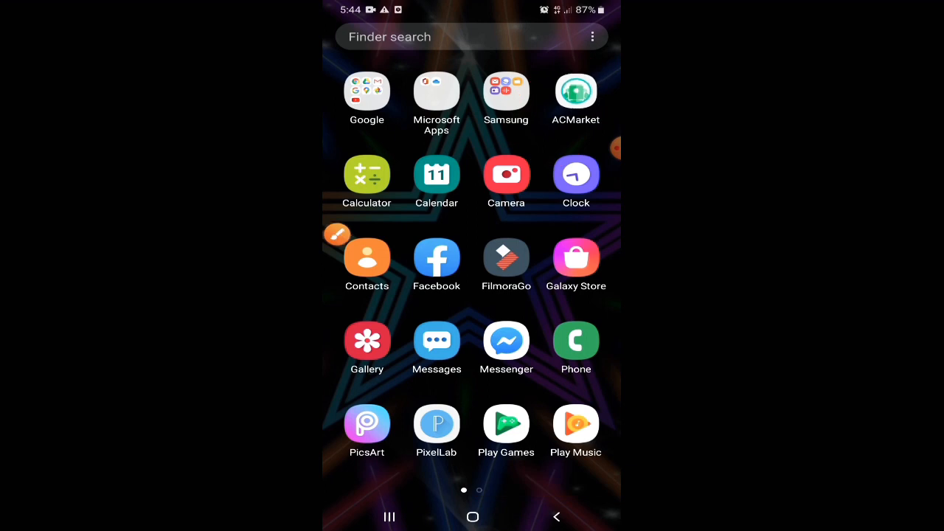
pyautogui.click(576, 91)
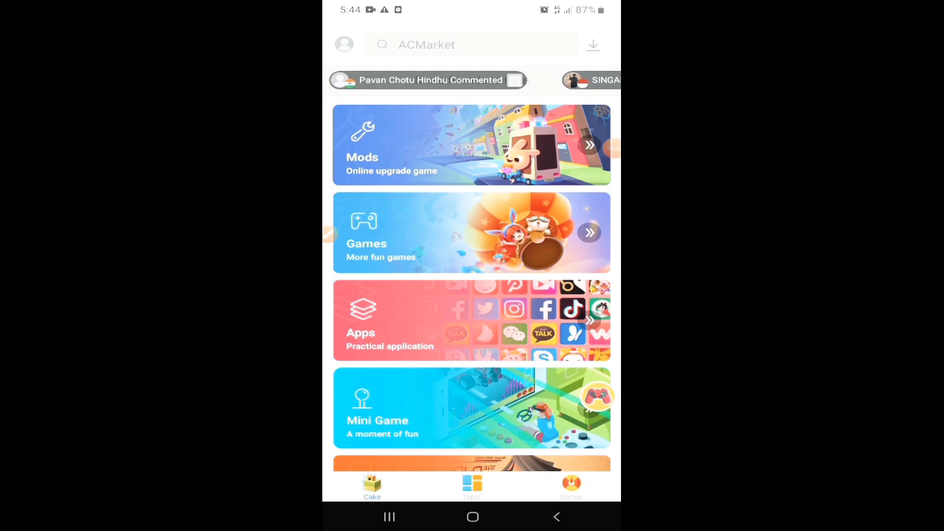
# - Start a catalogue search in ACMarket for 'kinemaster'
pyautogui.click(472, 44)
pyautogui.write('kinemast')
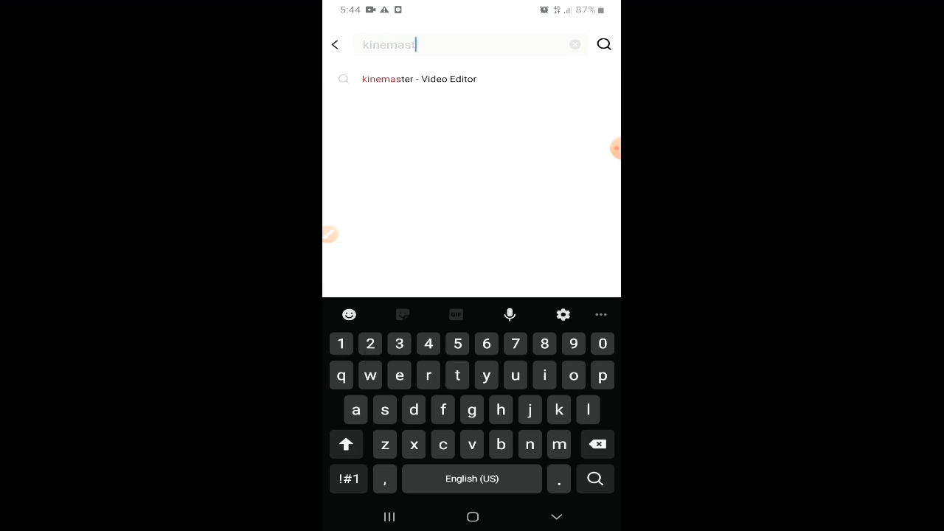
# - Finish typing 'kinemaster' in the ACMarket search
pyautogui.write('er')
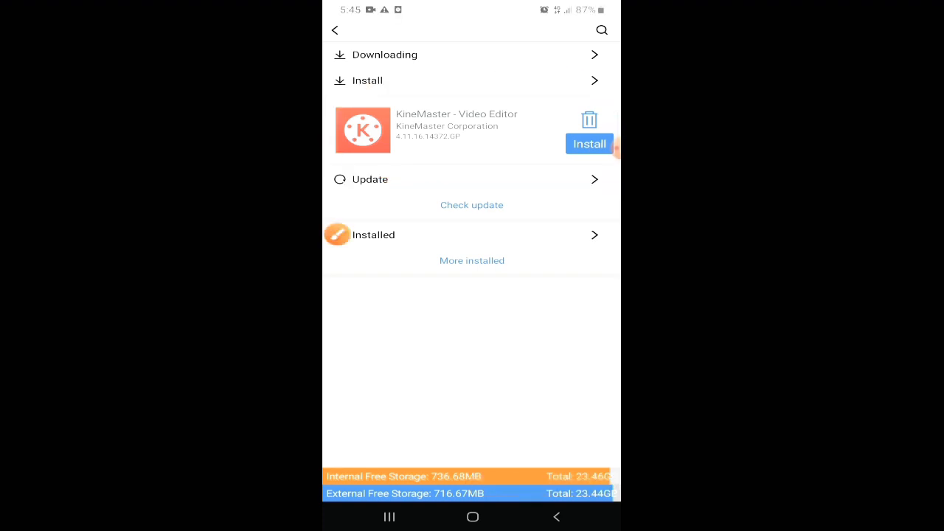
# - Install the downloaded KineMaster - Video Editor from ACMarket
pyautogui.click(590, 144)
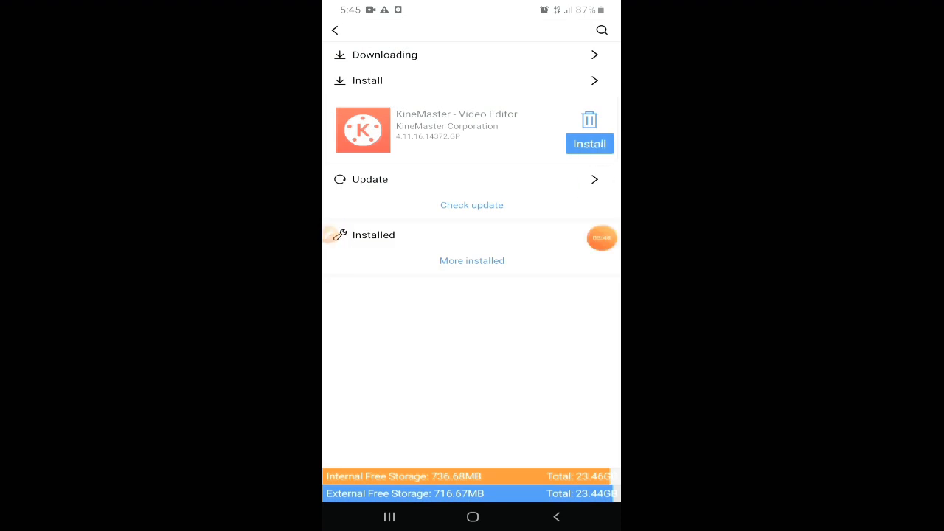
pyautogui.click(589, 143)
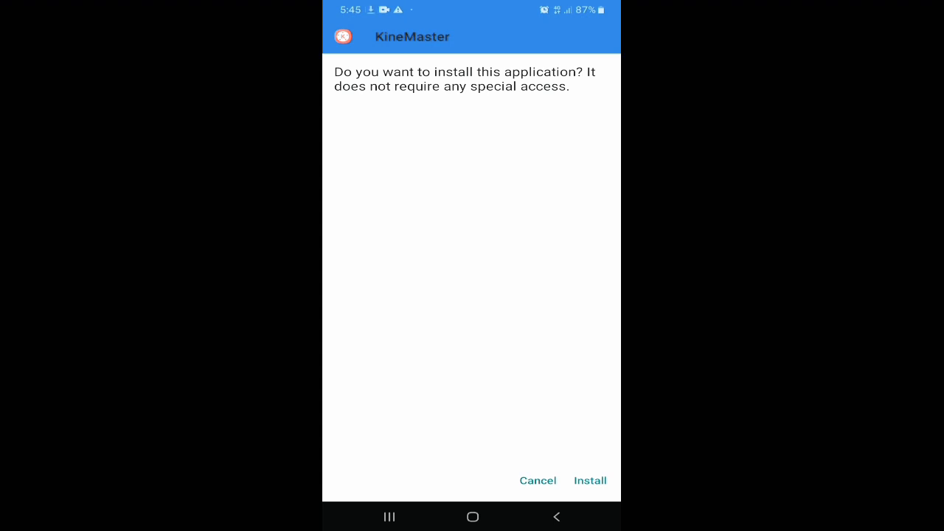
pyautogui.click(593, 480)
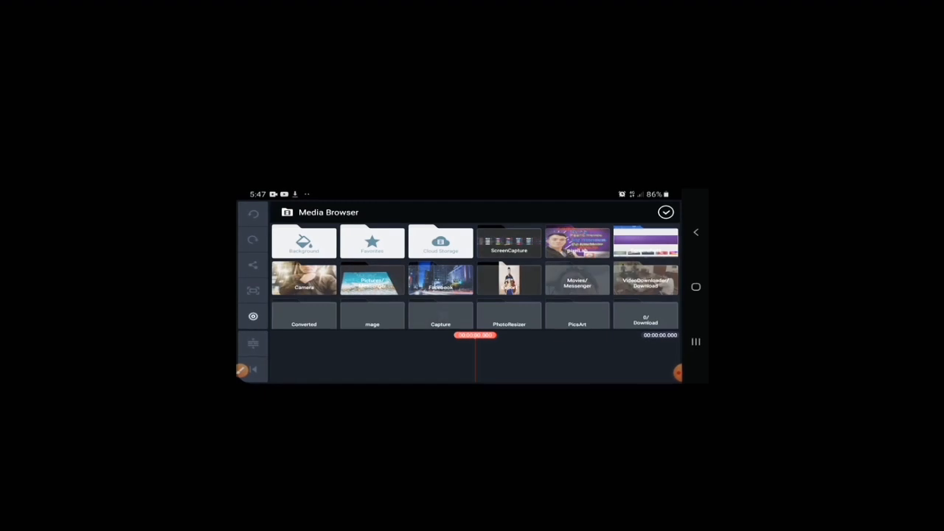
# - Browse the pixelLab image folder in KineMaster's Media Browser
pyautogui.click(577, 242)
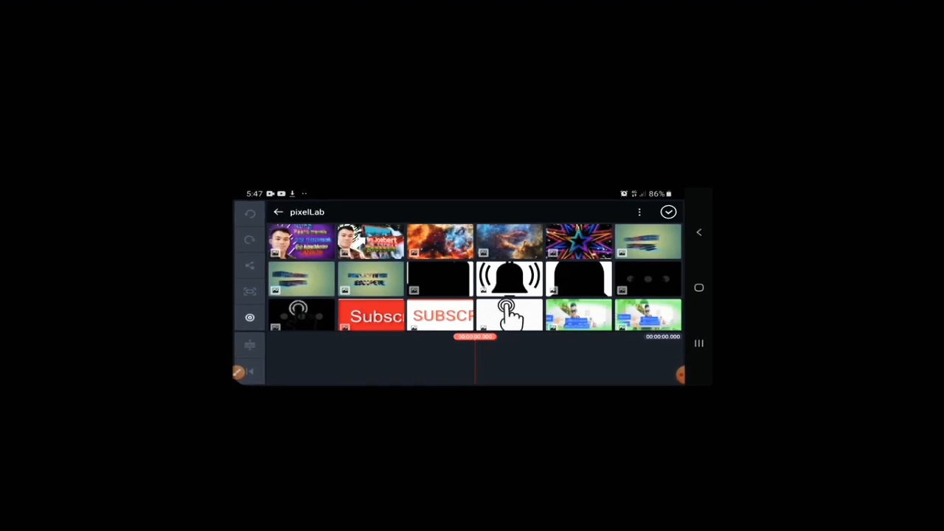